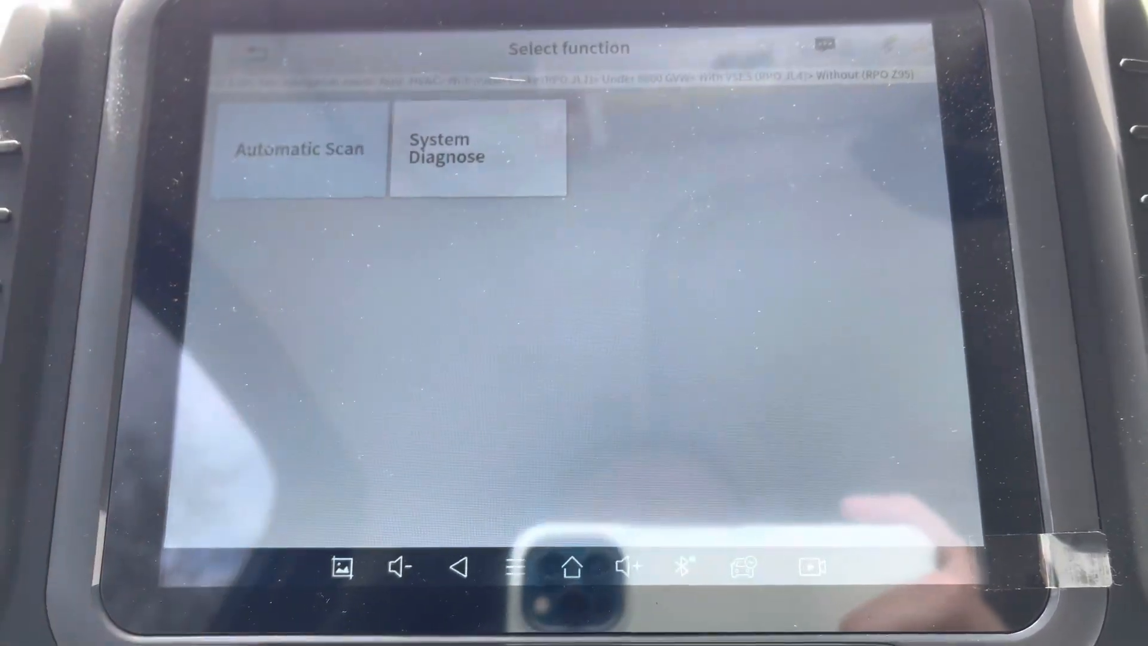
Run an automatic scan of all truck modules into the topology map.
left_click(299, 149)
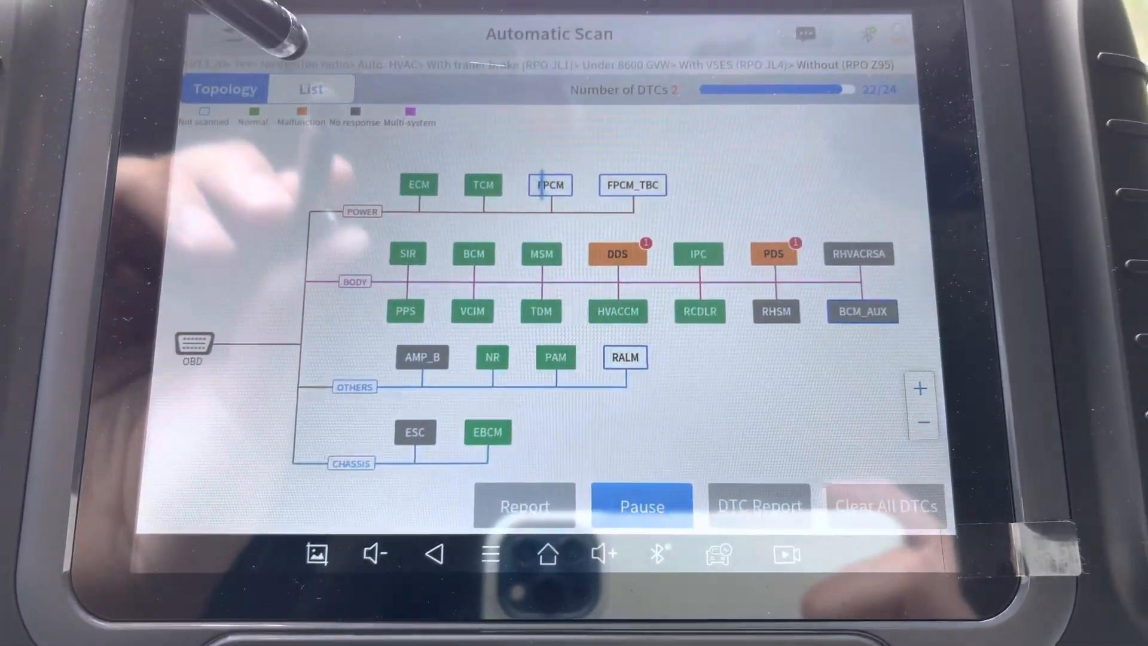
Let the scan finish at 24/24 modules, with two DTCs in DDS and PDS.
left_click(310, 89)
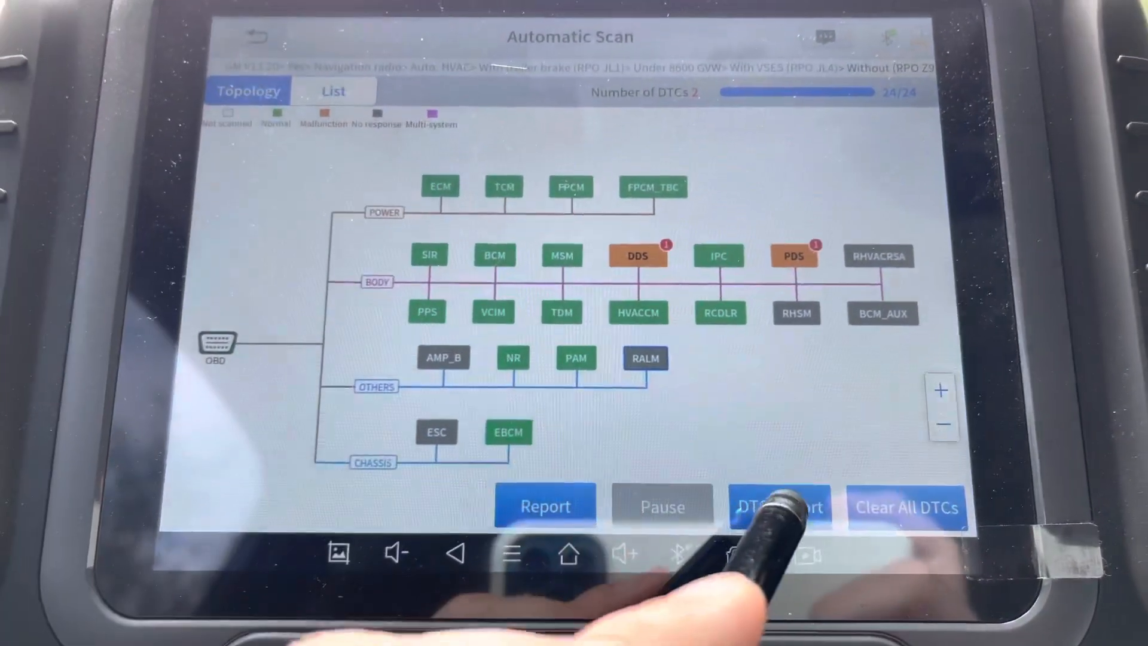
left_click(780, 506)
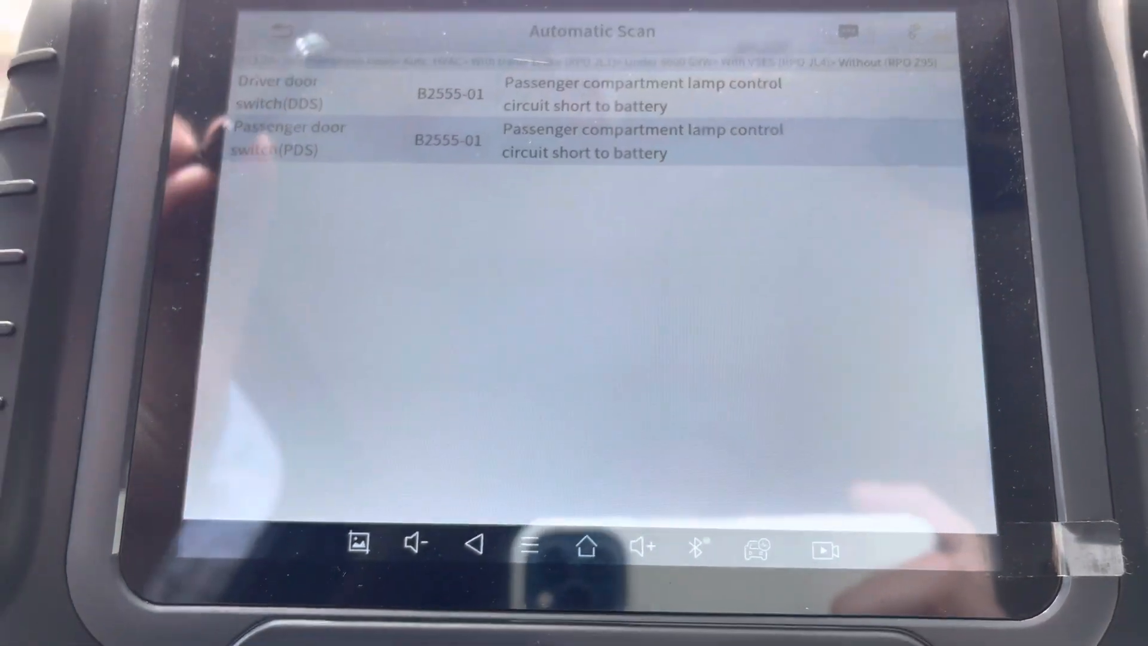
left_click(275, 128)
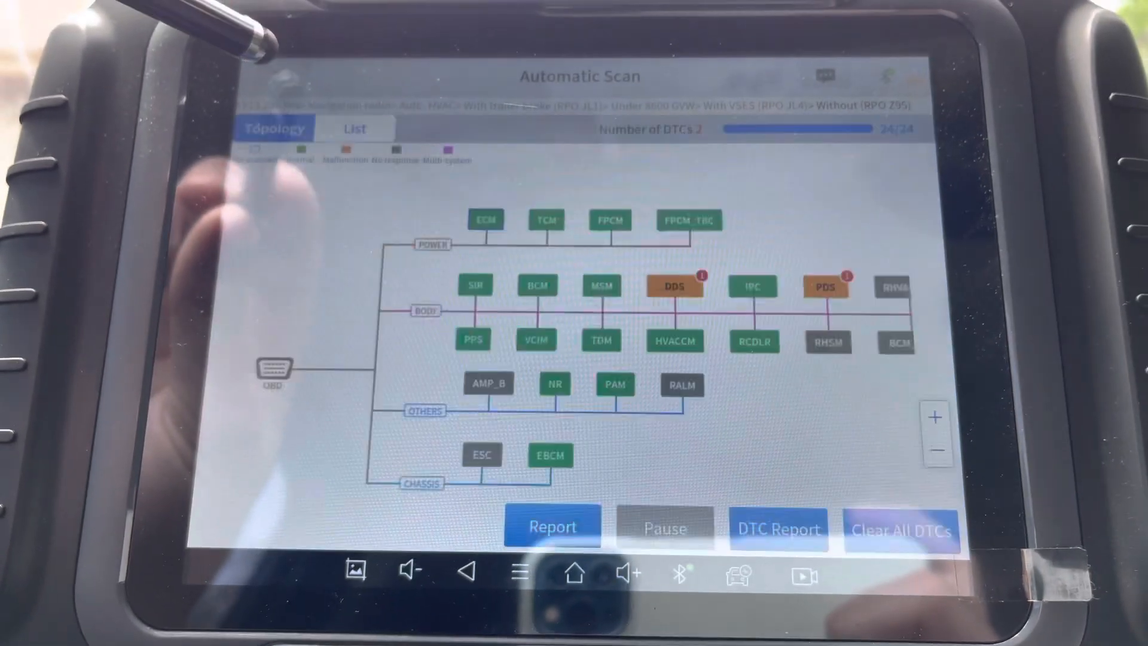